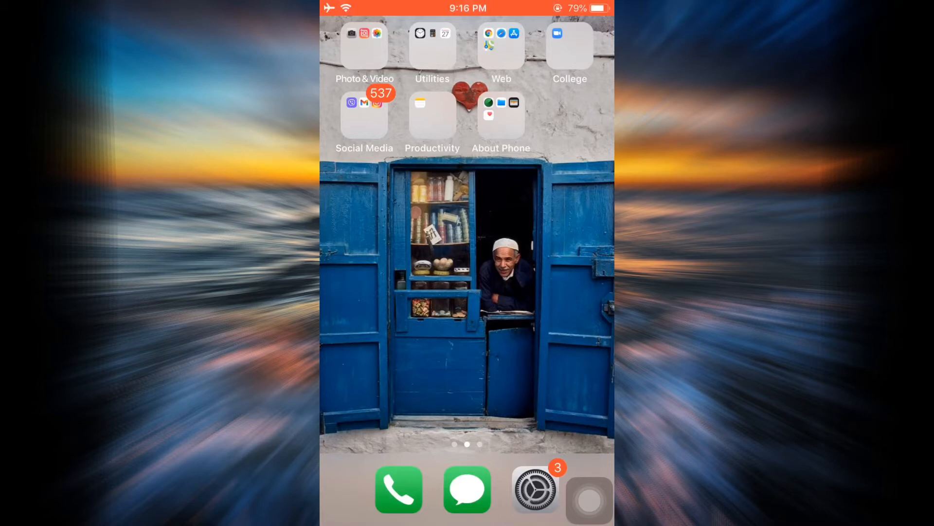
- Launch Safari from the Home Screen and load ea.com
scroll("down", 3)
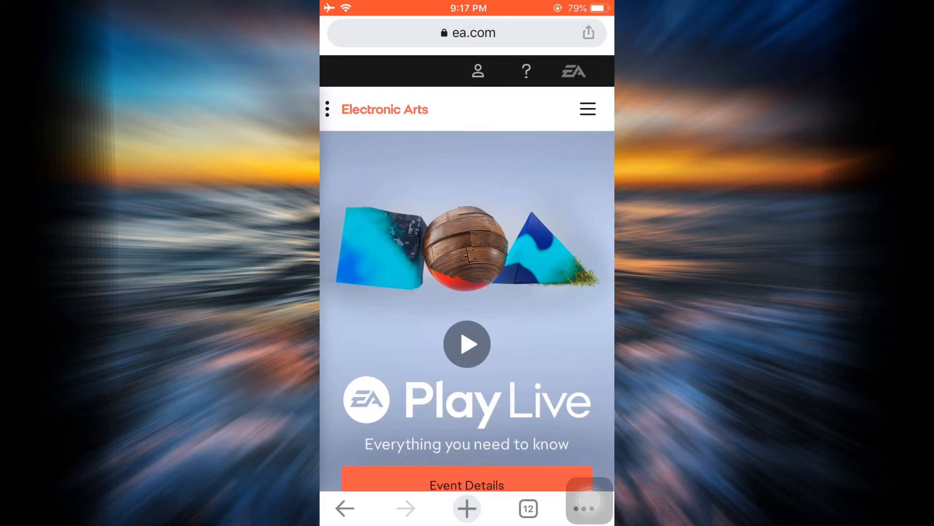
- Go from the account menu to the Create your EA Account page
left_click(479, 70)
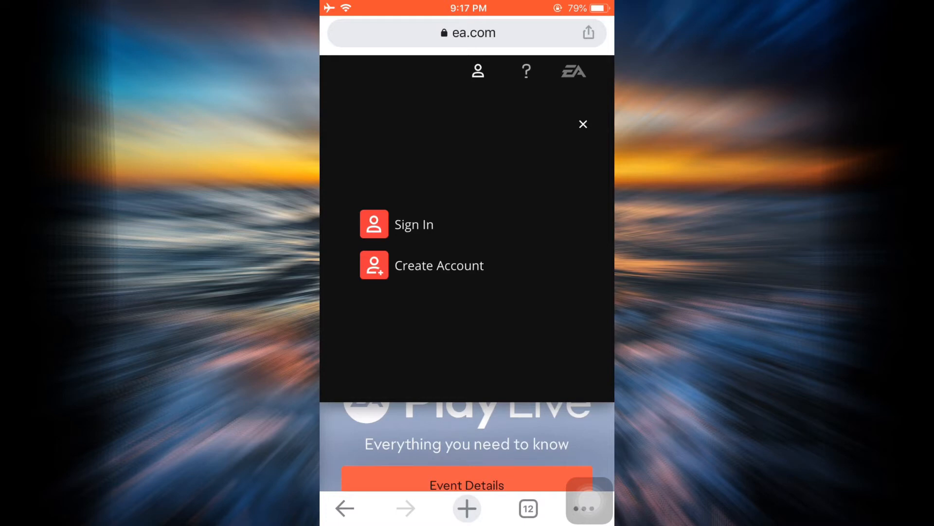
left_click(424, 264)
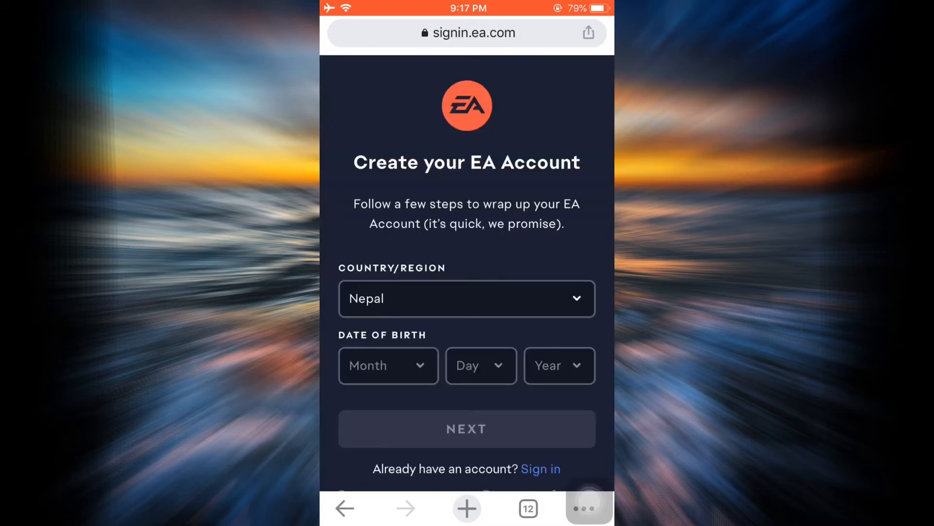
scroll("down", 3)
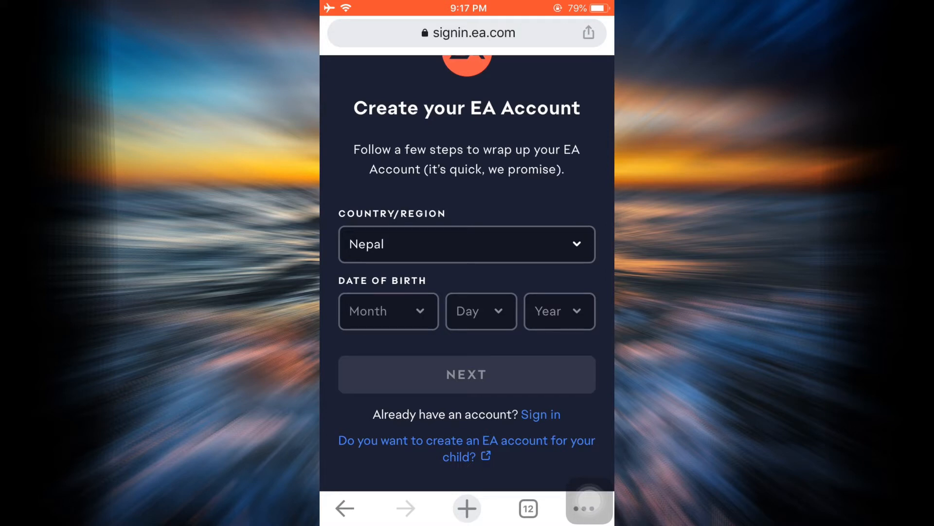
left_click(467, 244)
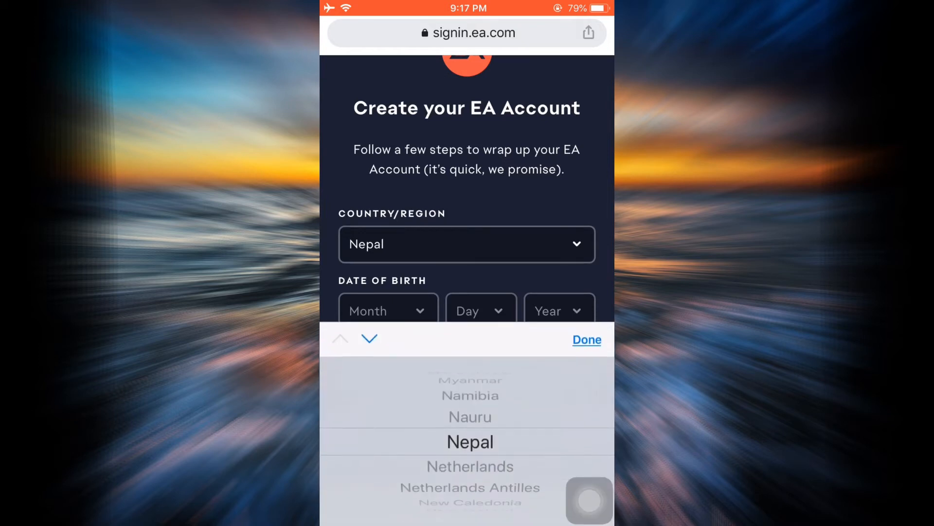
left_click(587, 339)
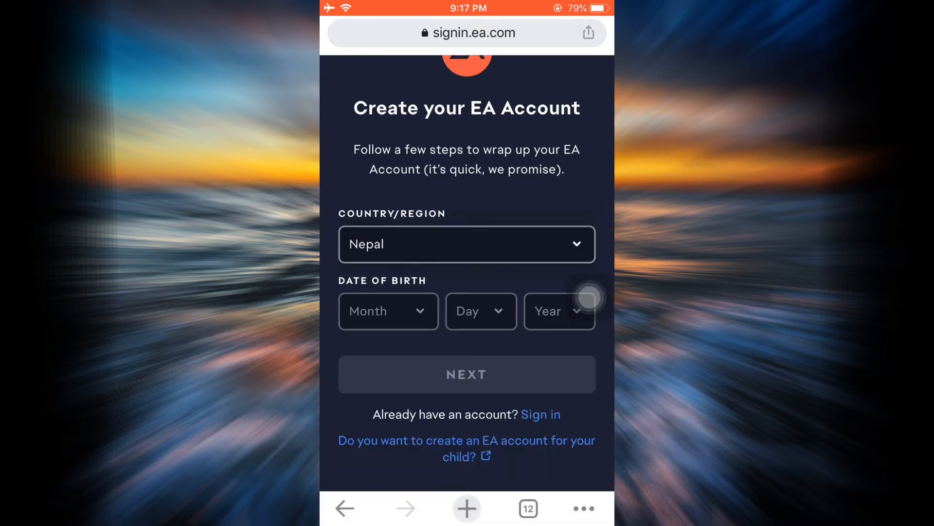
left_click(388, 312)
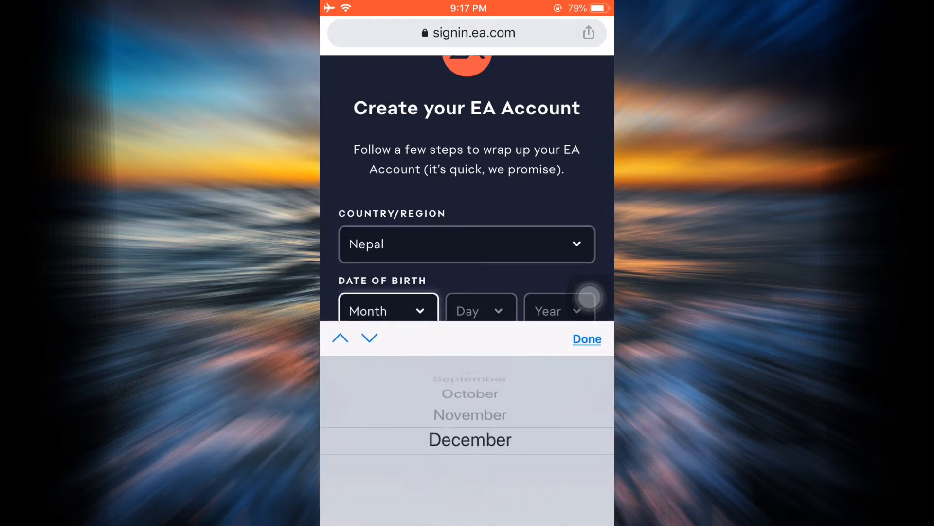
left_click(480, 310)
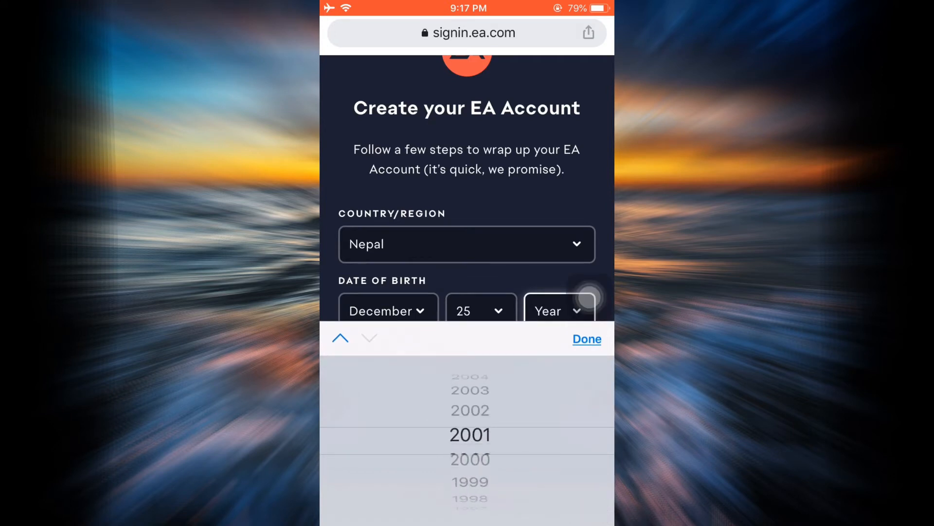
left_click(587, 339)
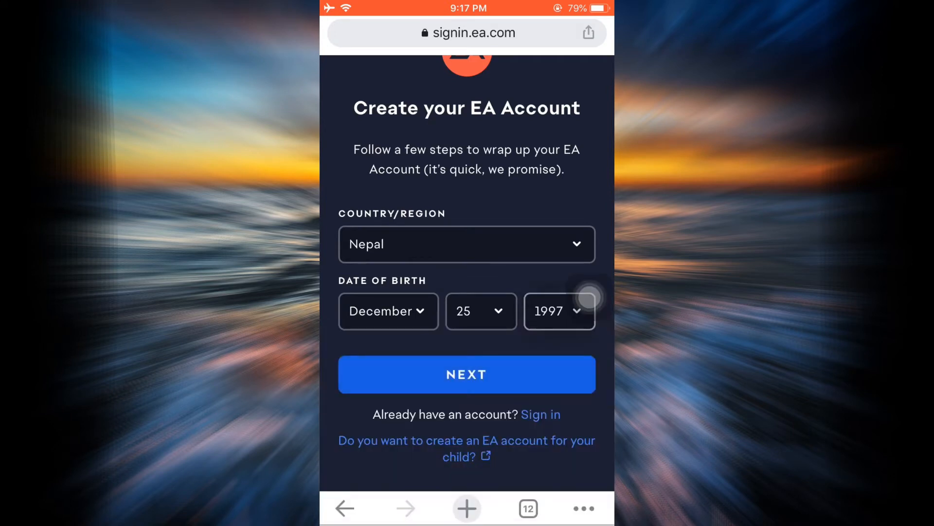
left_click(467, 374)
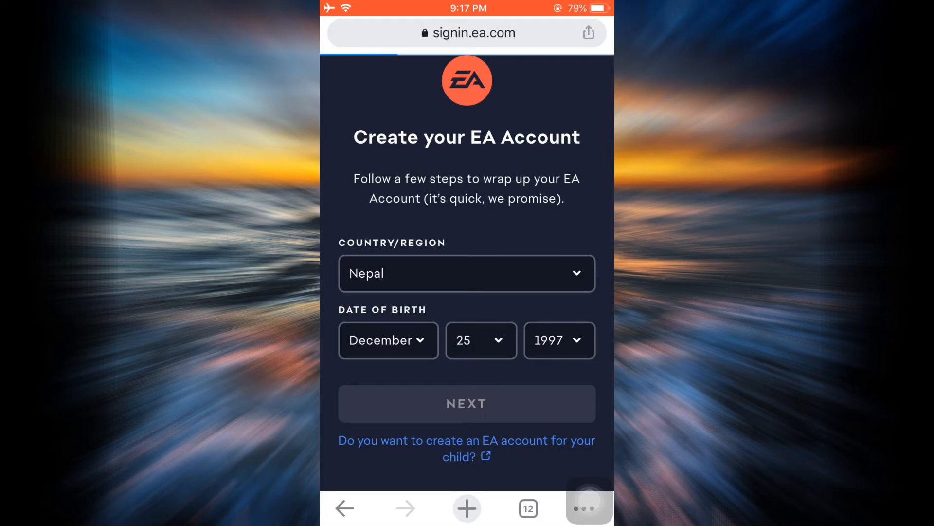
left_click(467, 403)
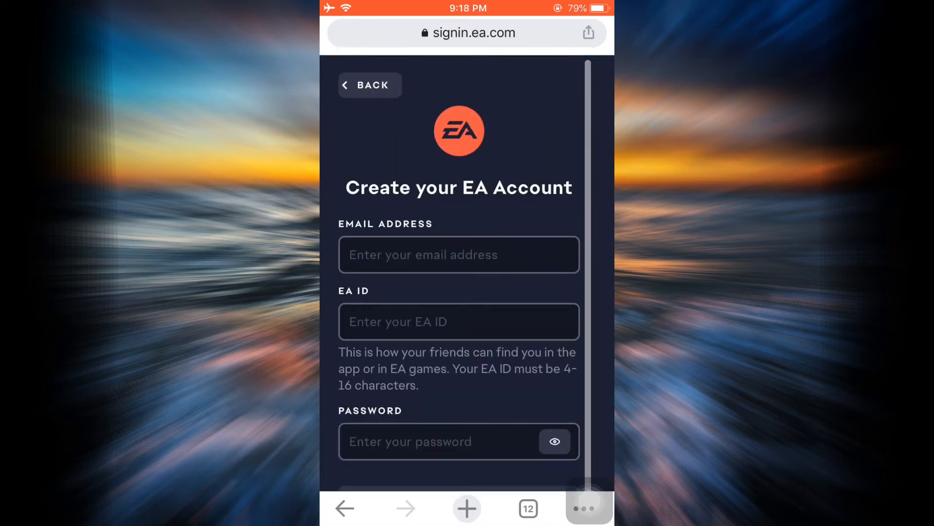
left_click(459, 255)
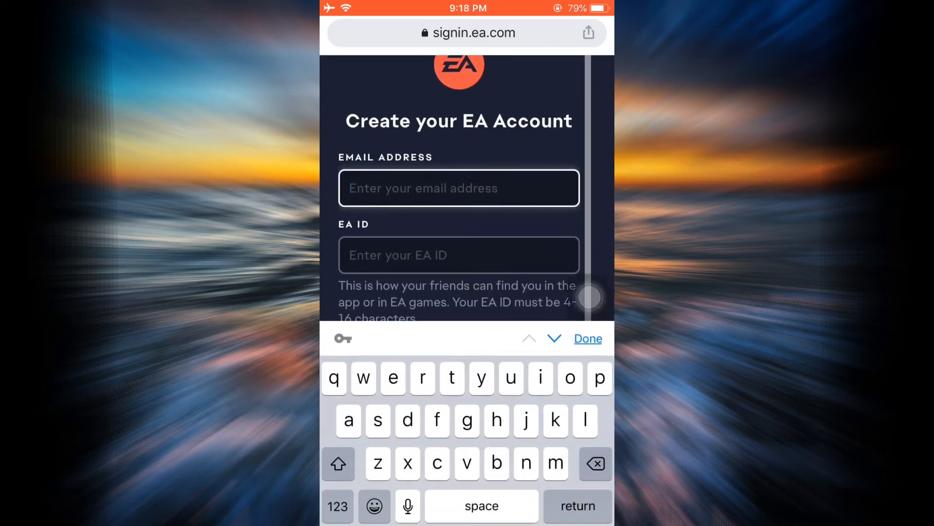
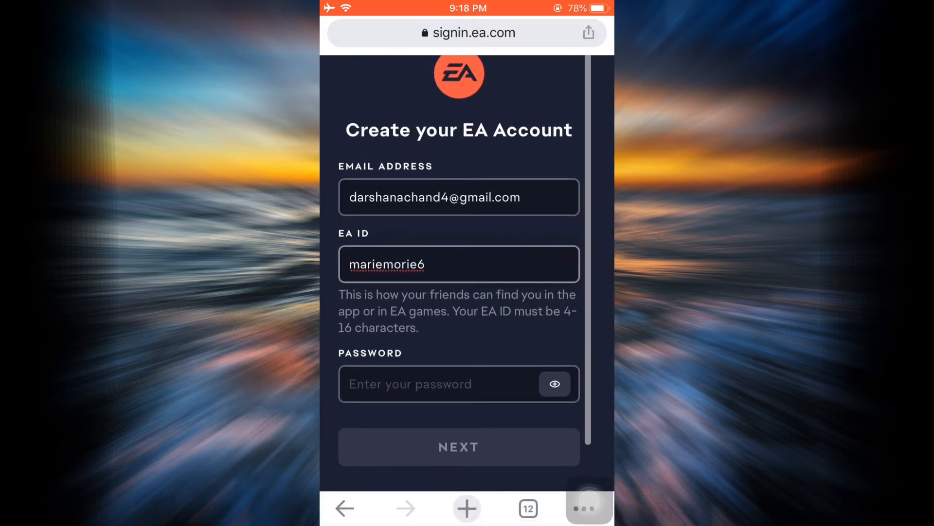
- Enter a password meeting all requirements and submit the account details
left_click(438, 384)
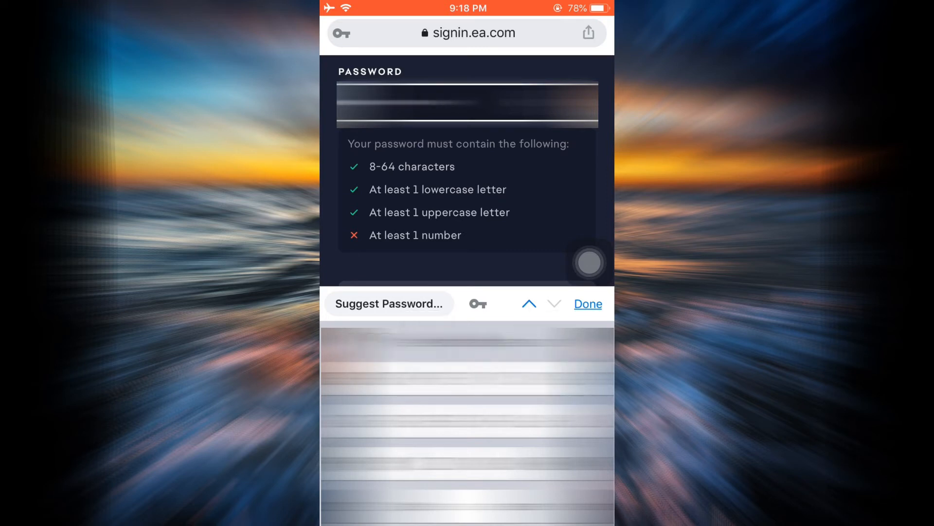
type("6")
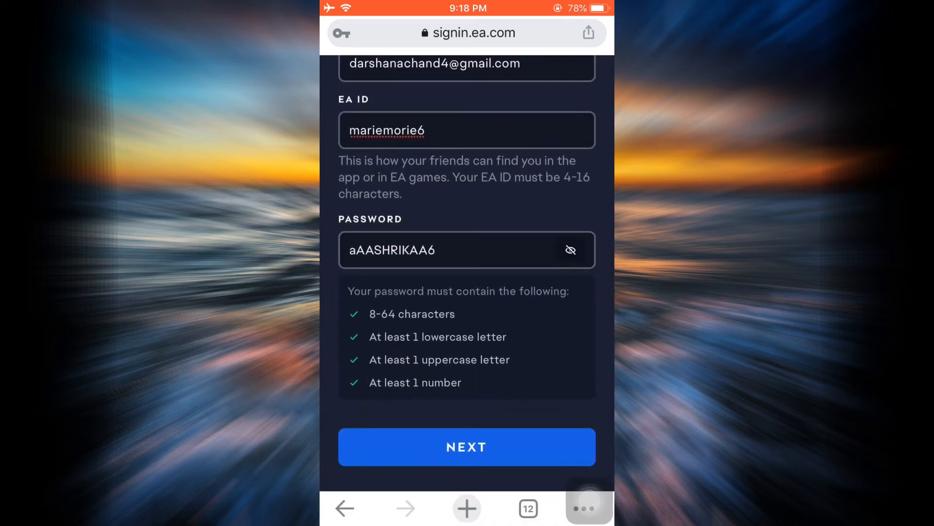
left_click(466, 447)
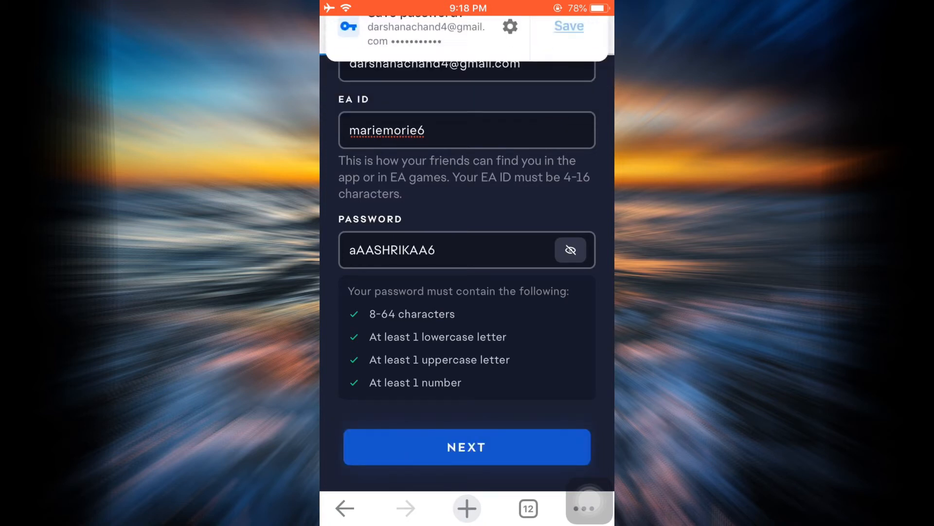
- Tick all three account options and agreement, then create the EA account
left_click(467, 446)
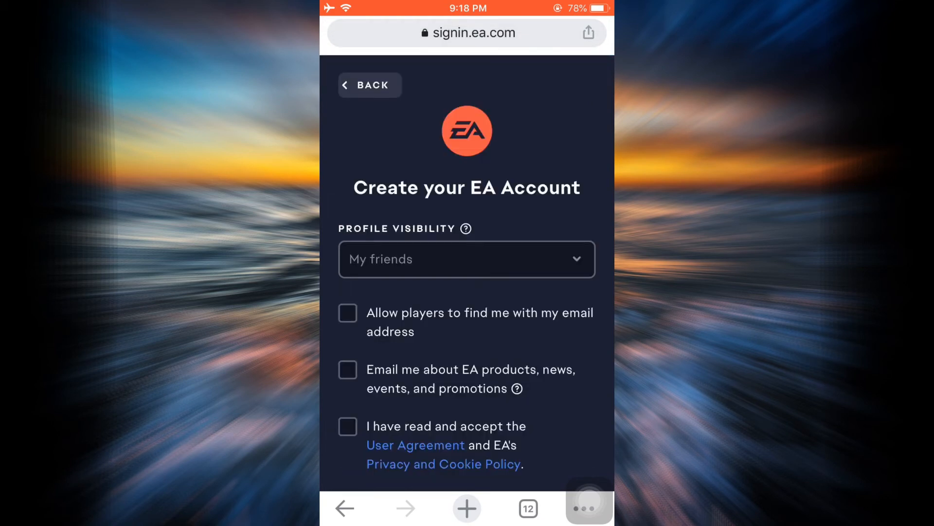
scroll("down", 3)
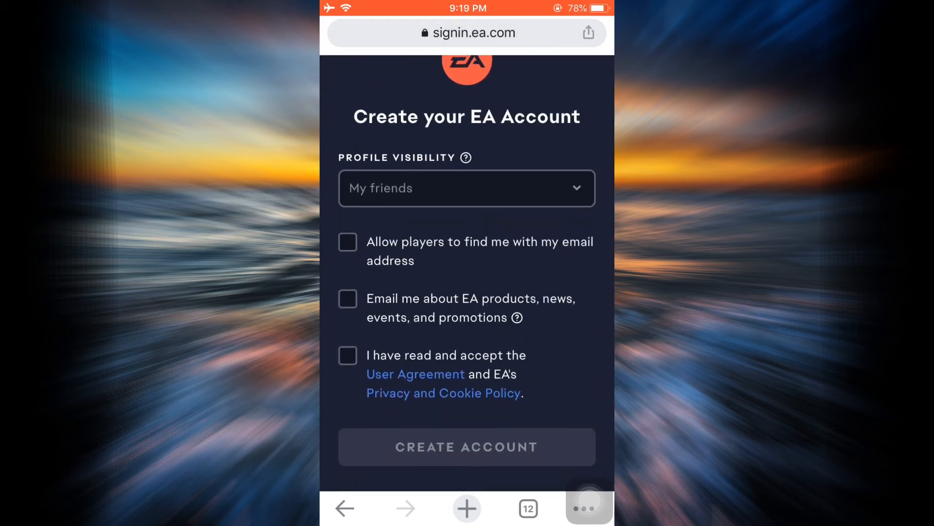
left_click(467, 187)
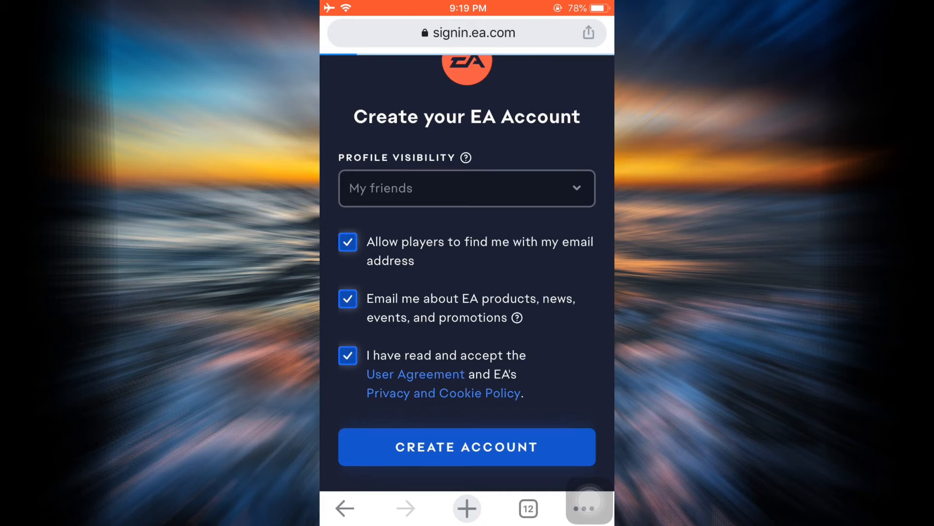
left_click(466, 447)
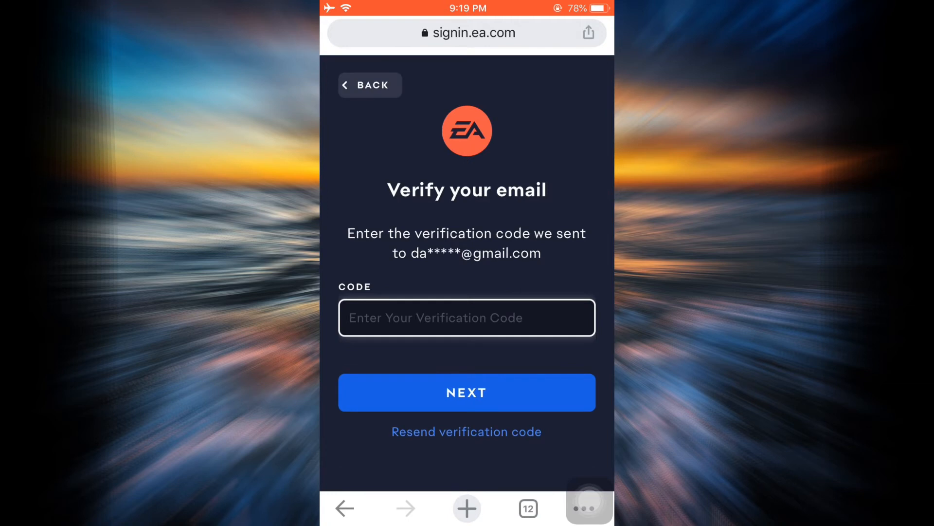
- Reach the verification Code field and leave Safari to check email
left_click(467, 317)
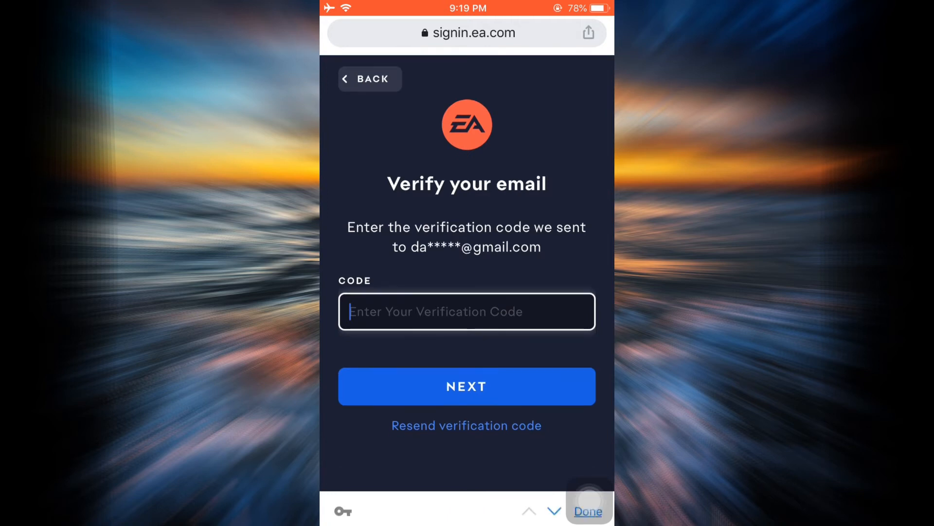
left_click(466, 311)
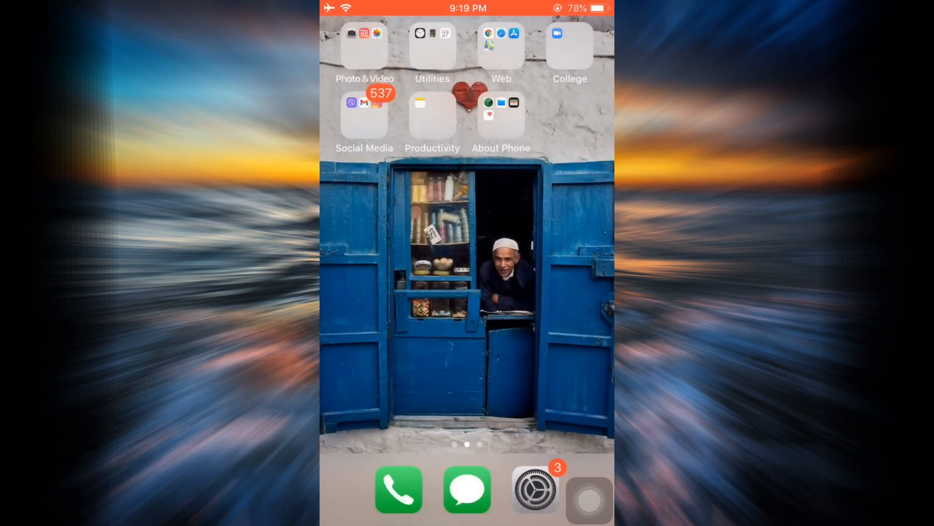
- In Gmail, open EA's Security Code email and copy the code
left_click(365, 102)
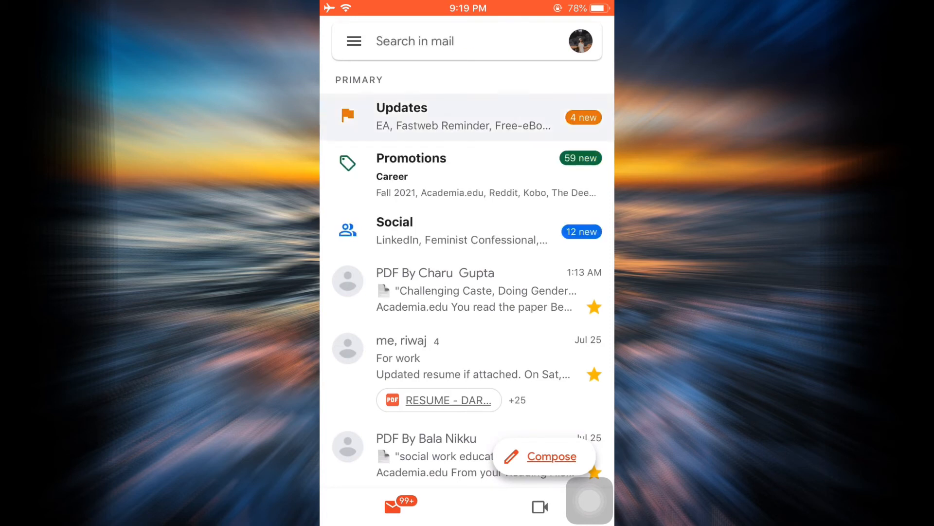
left_click(401, 118)
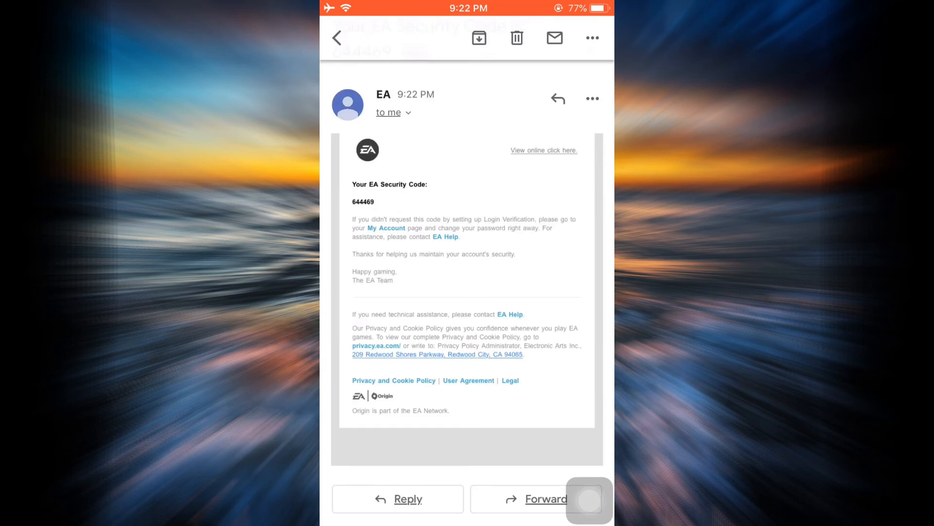
double_click(362, 201)
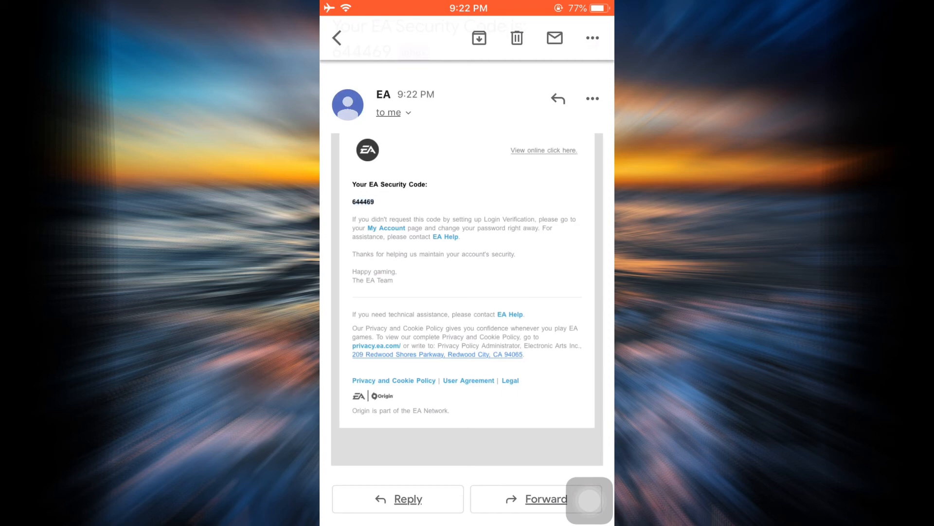
double_click(363, 203)
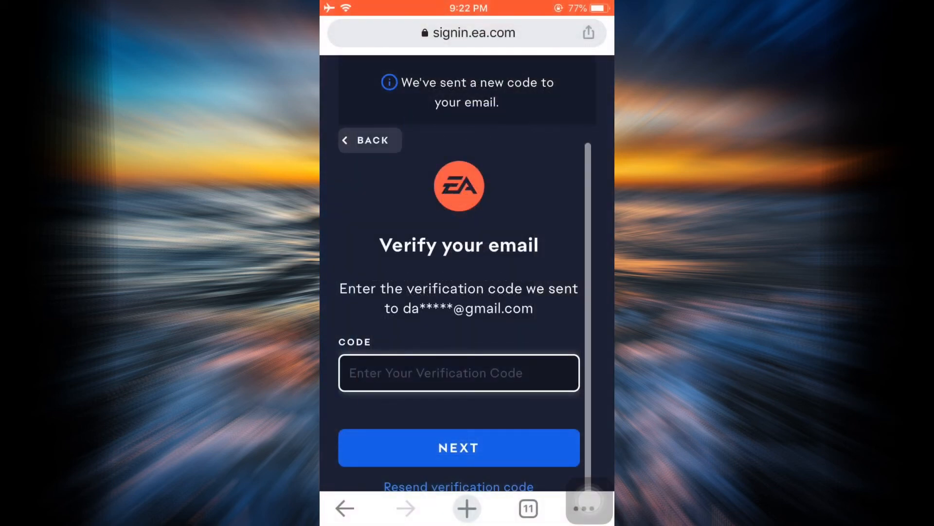
- Paste the copied security code into the Code field and submit it
left_click(458, 373)
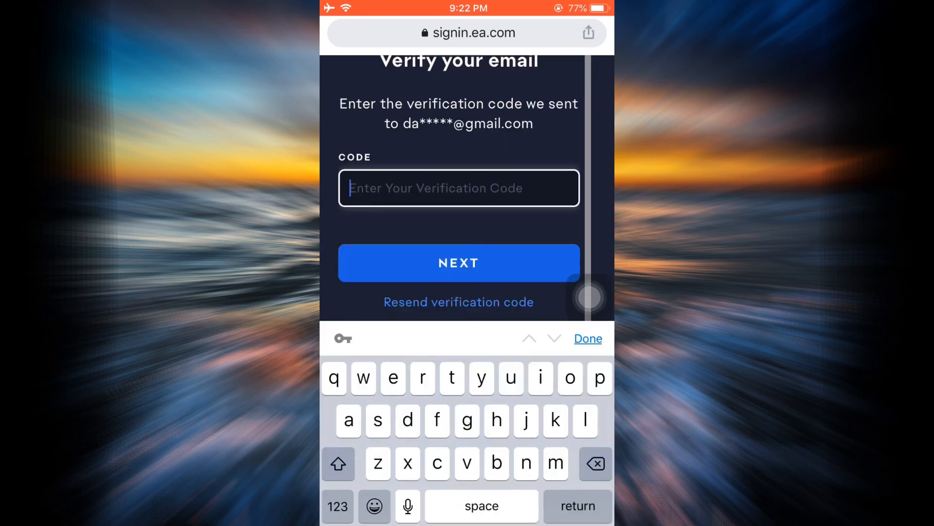
left_click(459, 187)
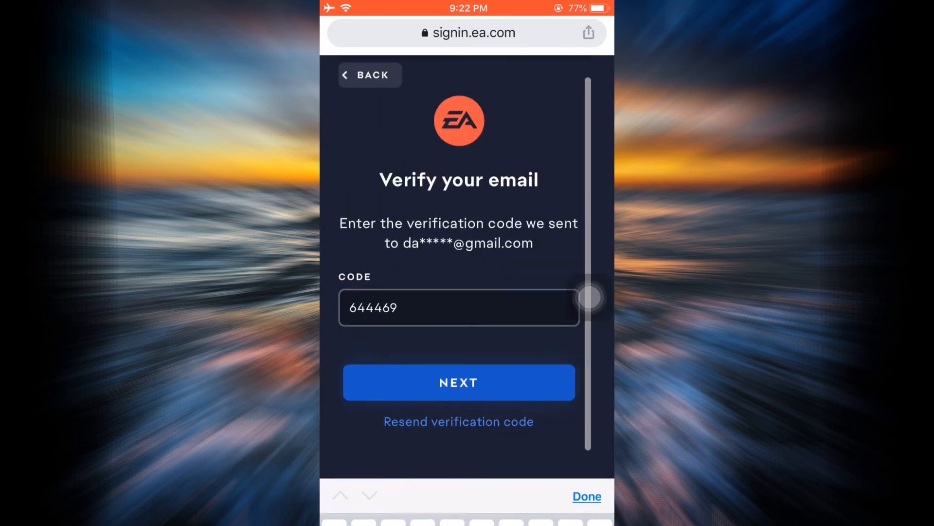
left_click(458, 420)
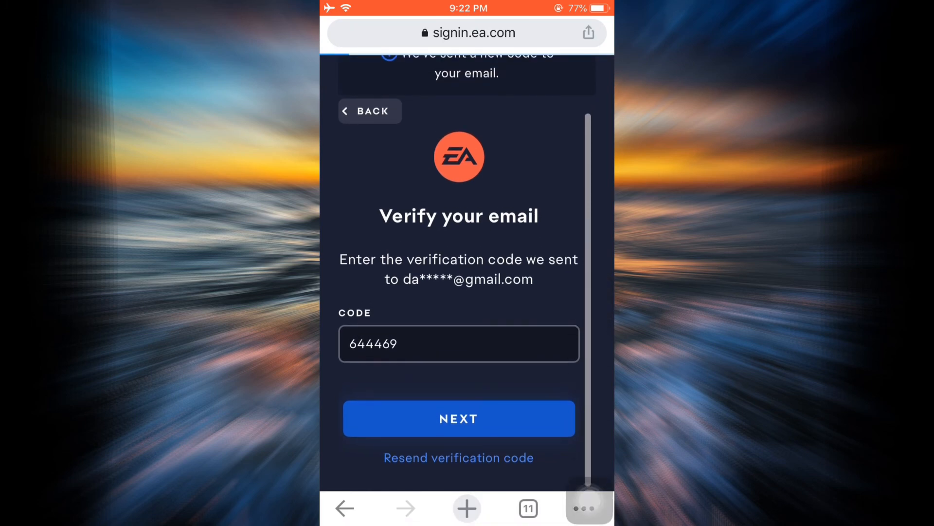
left_click(458, 418)
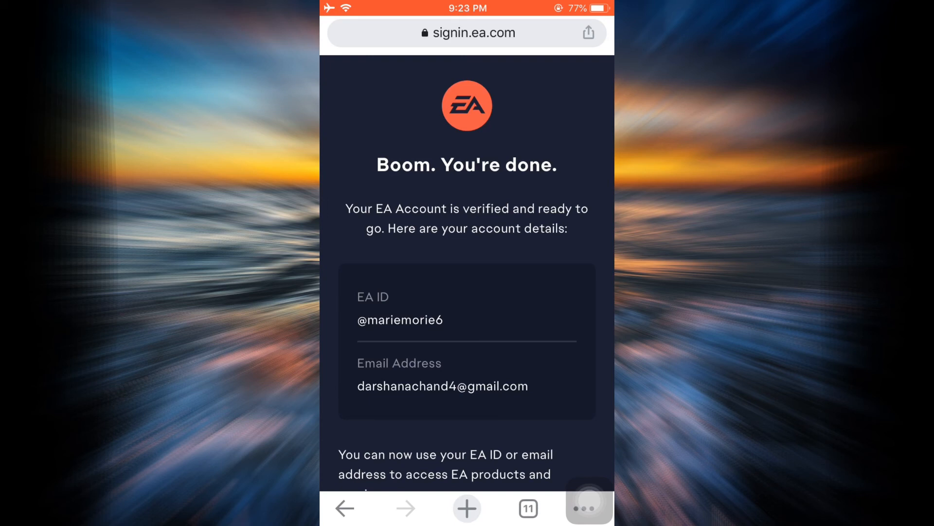
- Finish the account setup once the code is accepted as verified
scroll("down", 3)
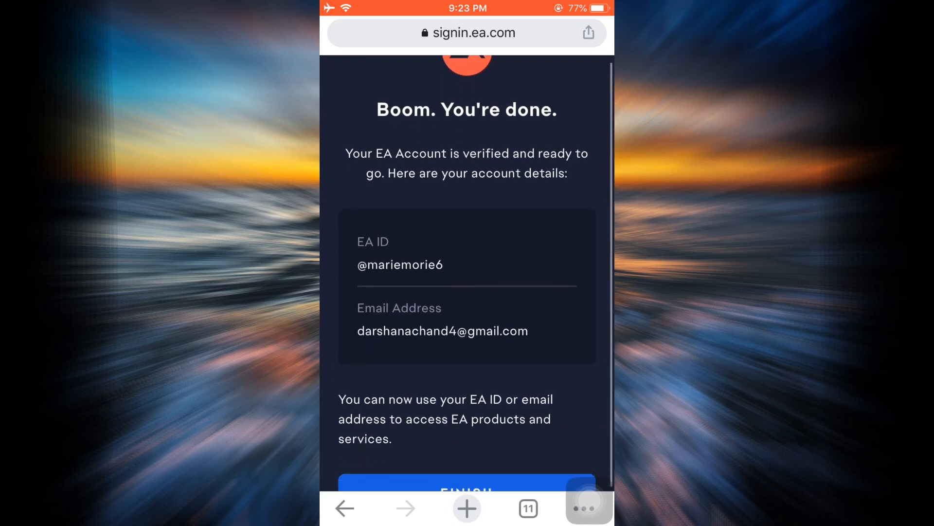
scroll("down", 3)
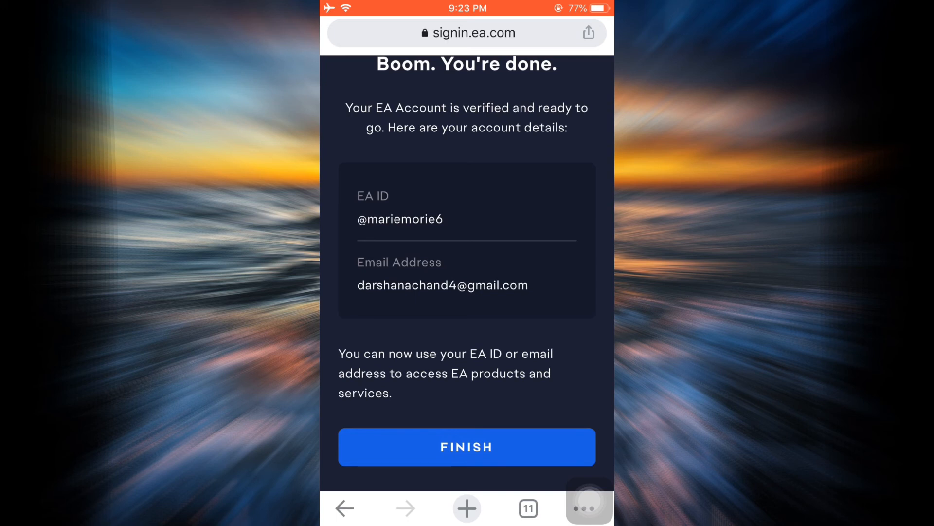
left_click(466, 447)
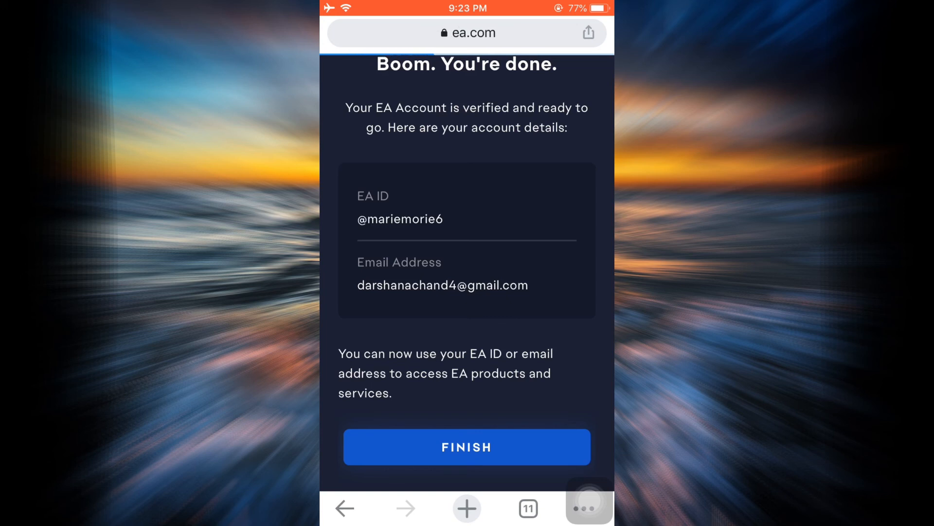
- Return to the EA Play Live home page on ea.com after finishing sign-up
left_click(466, 446)
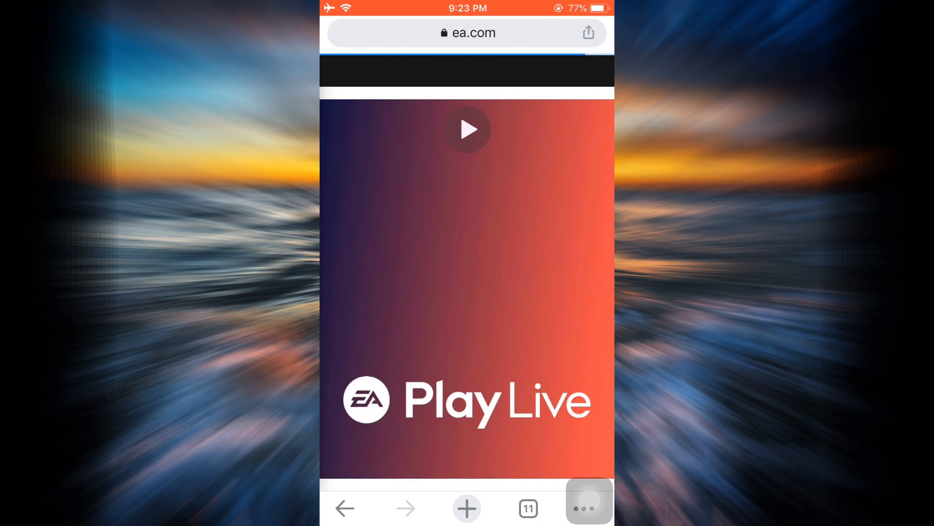
scroll("down", 3)
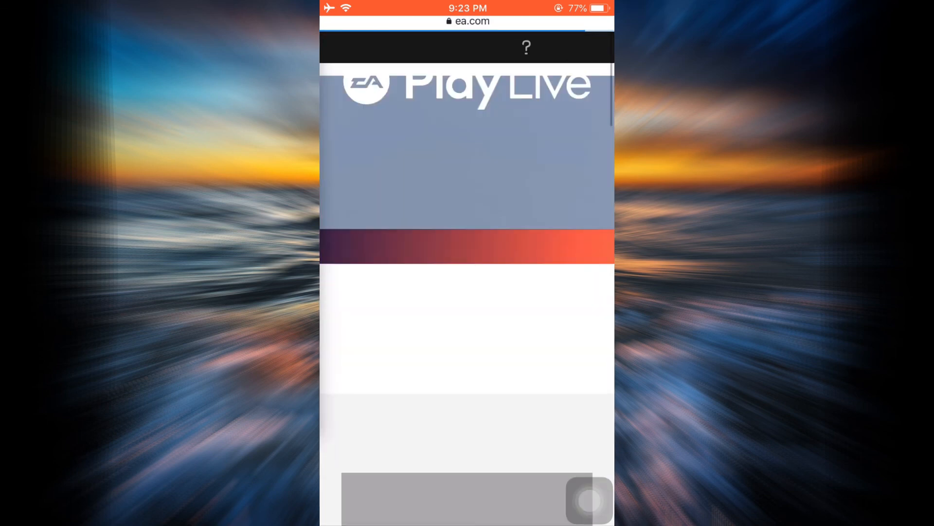